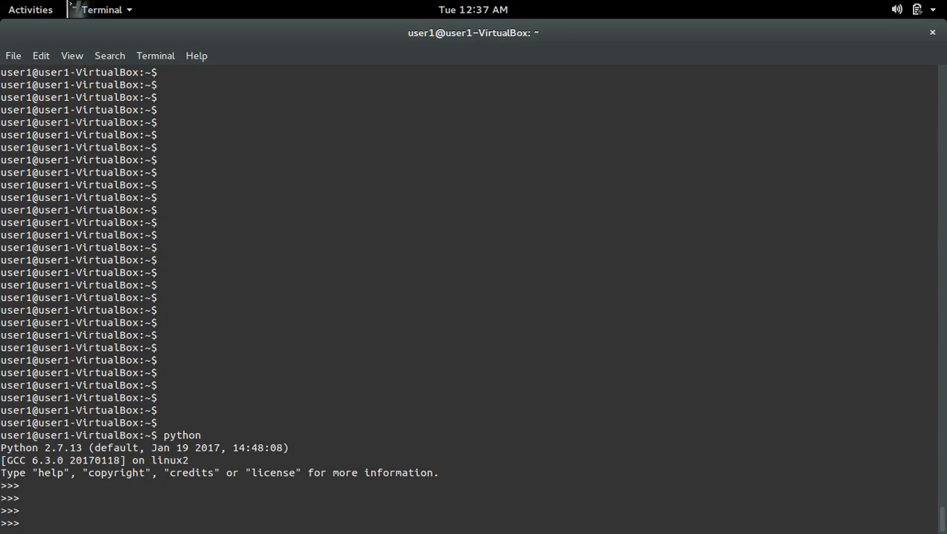
Step: Run import psycopg2 in Python 2.7, see the ImportError, then quit() back to the shell
{"action": "type", "text": "import"}
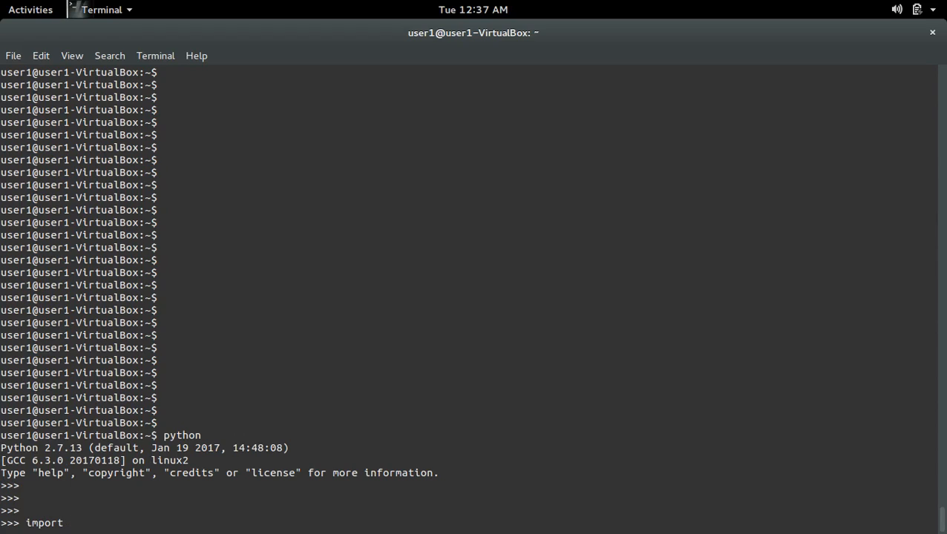
{"action": "type", "text": "psycopg2"}
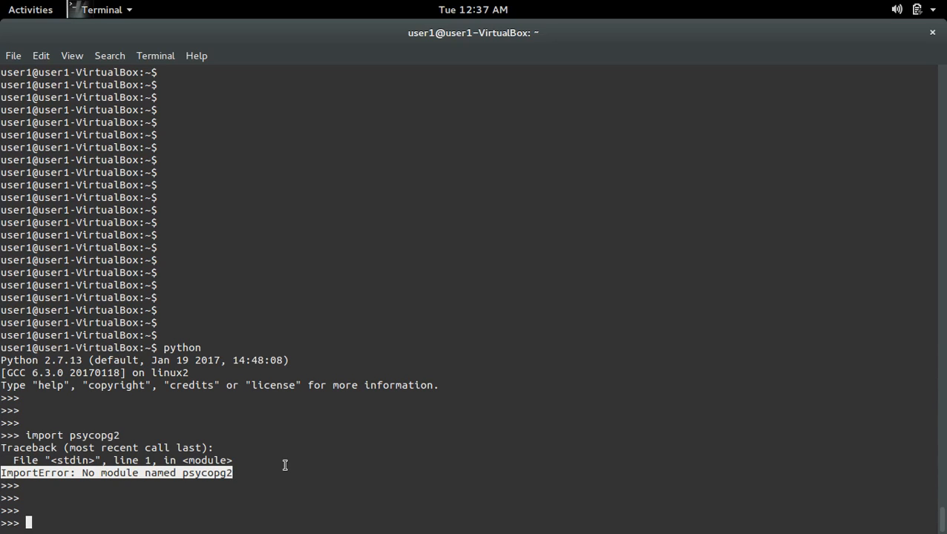
{"action": "type", "text": "quit()"}
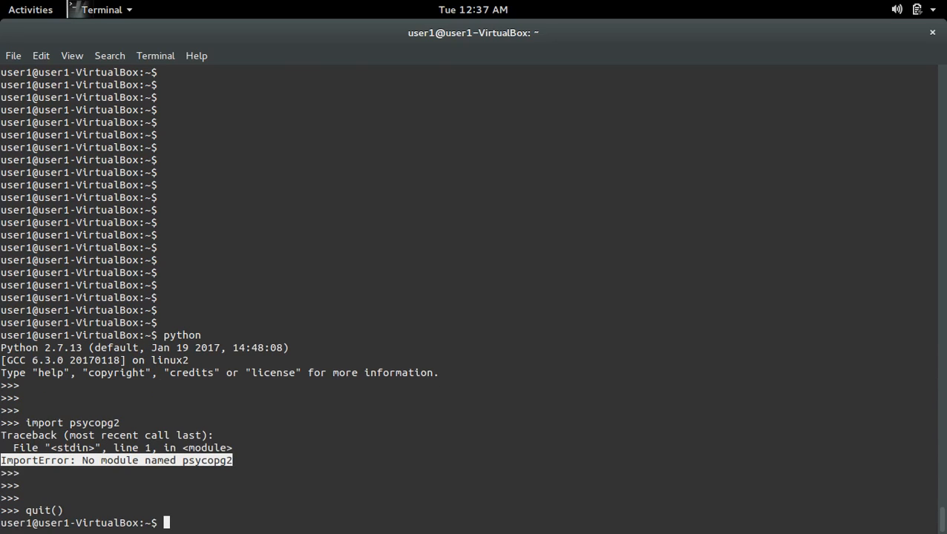
Step: Note '#sudo apt-get install python-psycopg2' as a commented shell line
{"action": "key", "text": "Return"}
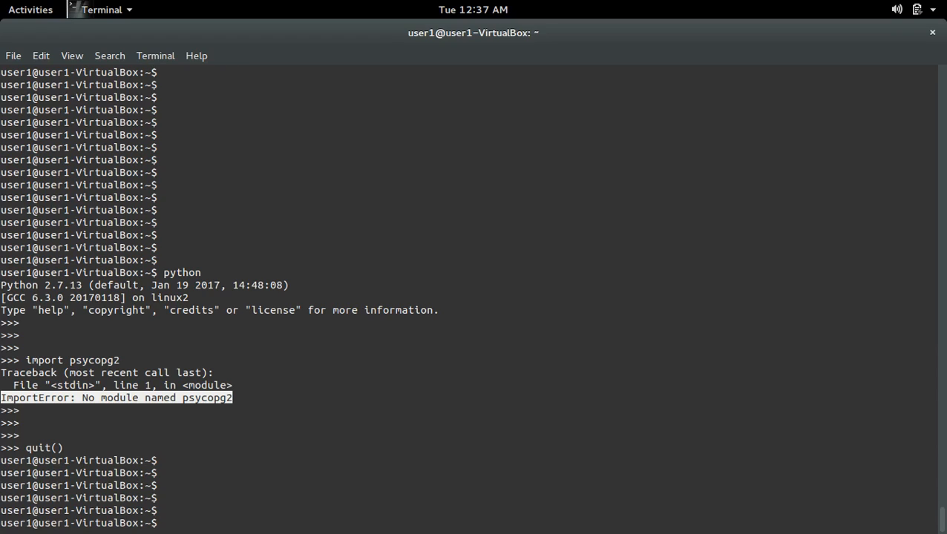
{"action": "type", "text": "sudo apt-get in"}
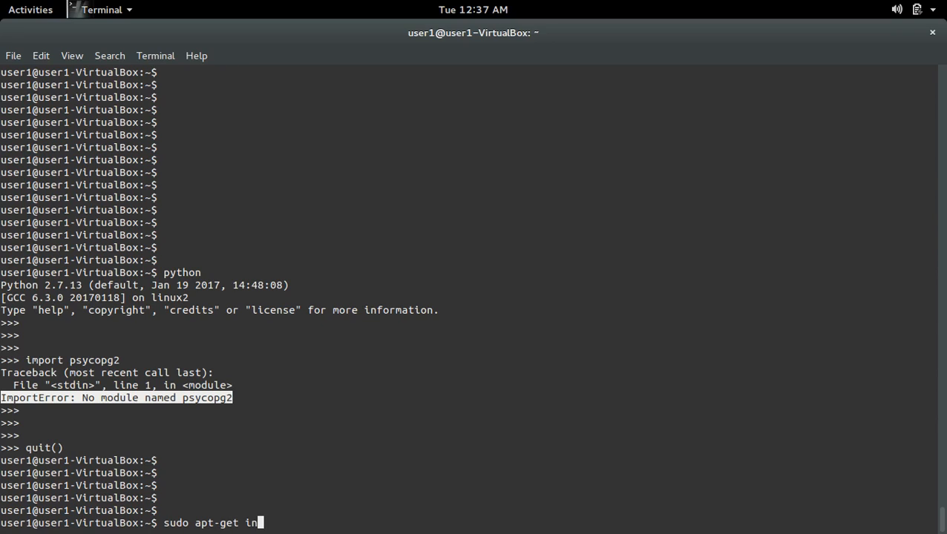
{"action": "type", "text": "stall p"}
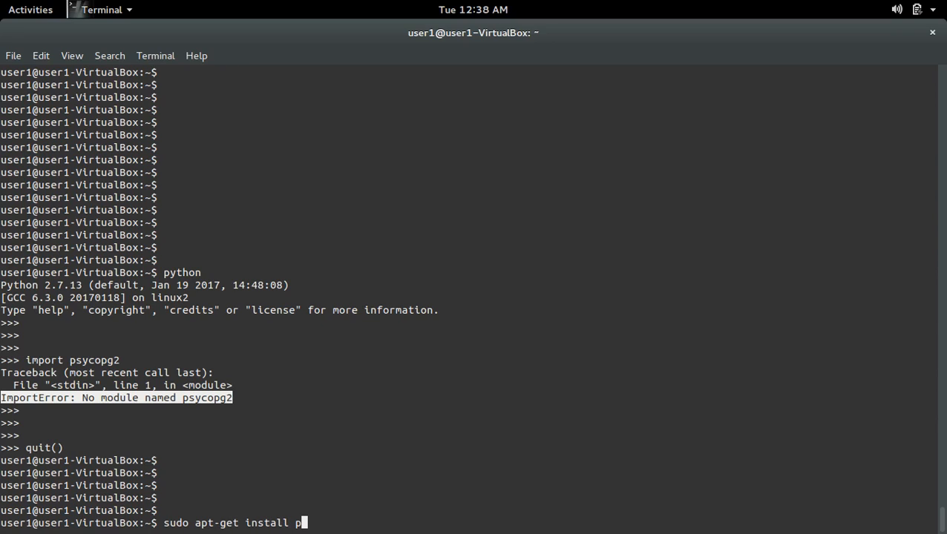
{"action": "type", "text": "ython"}
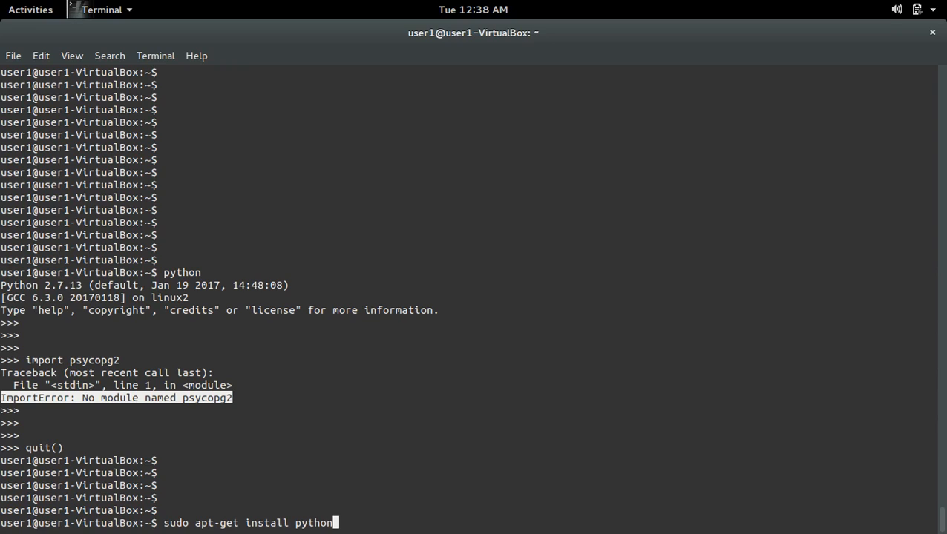
{"action": "type", "text": "-psycopg2"}
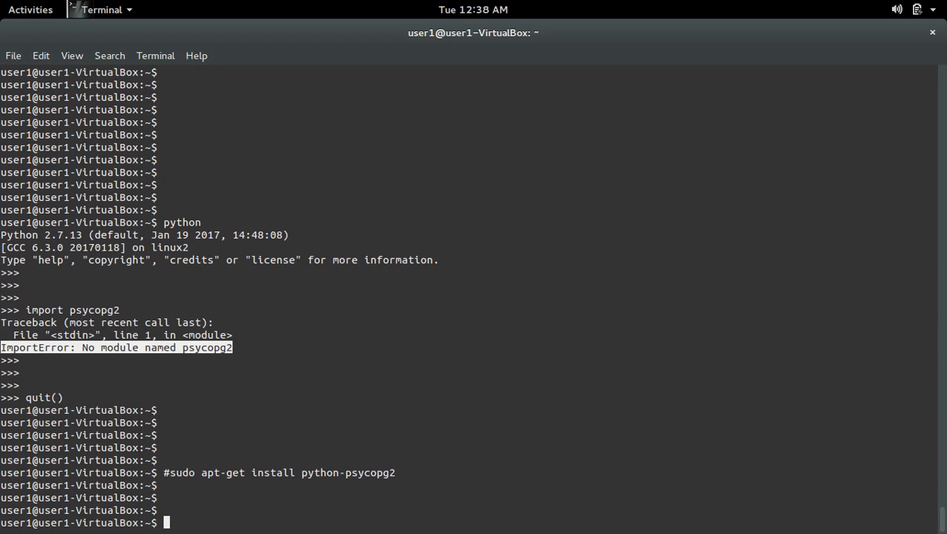
Step: Note '#sudo pip install psycopg2' as a second commented shell line
{"action": "type", "text": "sudo pip i"}
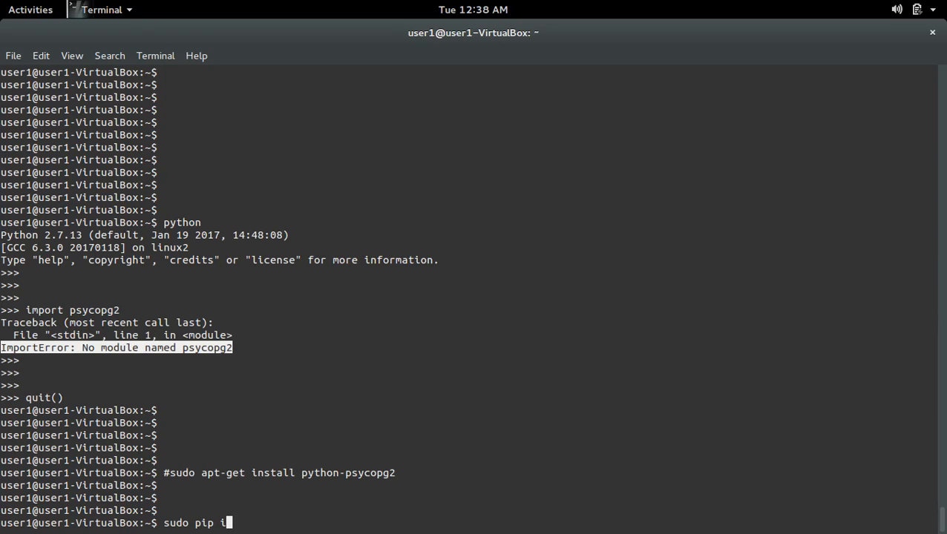
{"action": "type", "text": "nstall"}
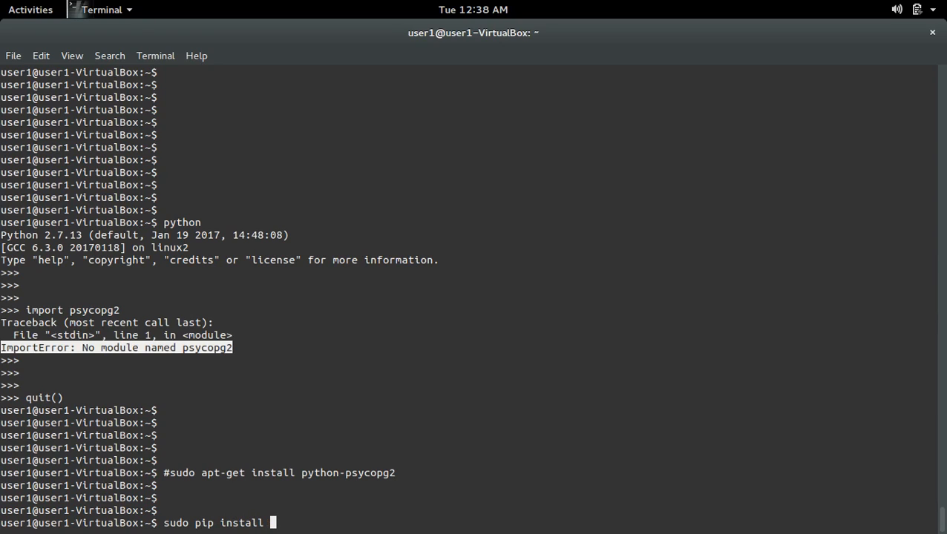
{"action": "type", "text": "psycopg2"}
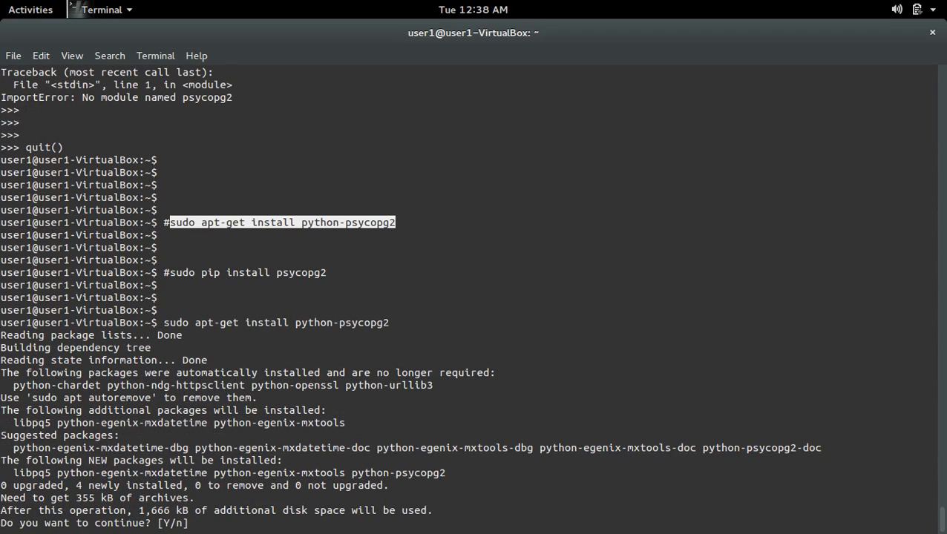
Step: Answer y to install python-psycopg2 with its dependencies, then start python
{"action": "type", "text": "y"}
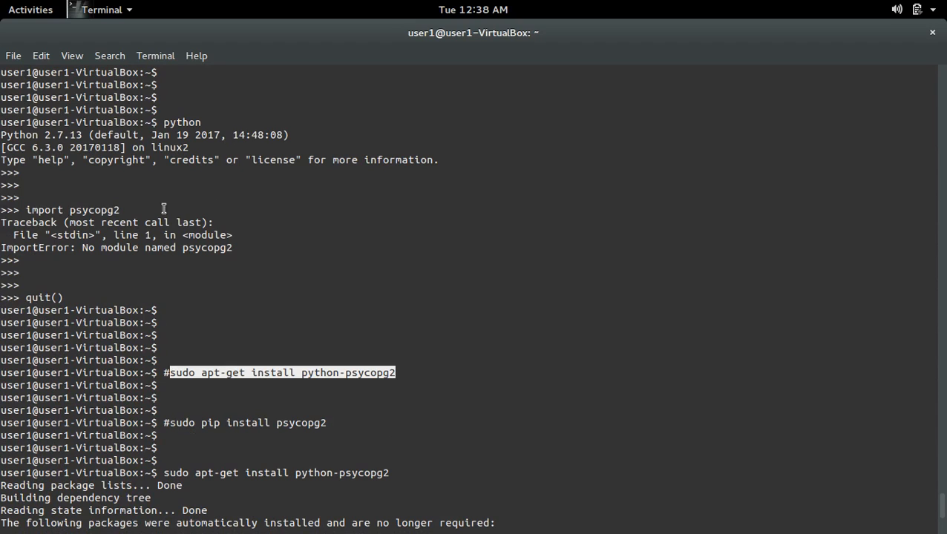
{"action": "right_click", "coordinate": [95, 210]}
{"action": "type", "text": "python"}
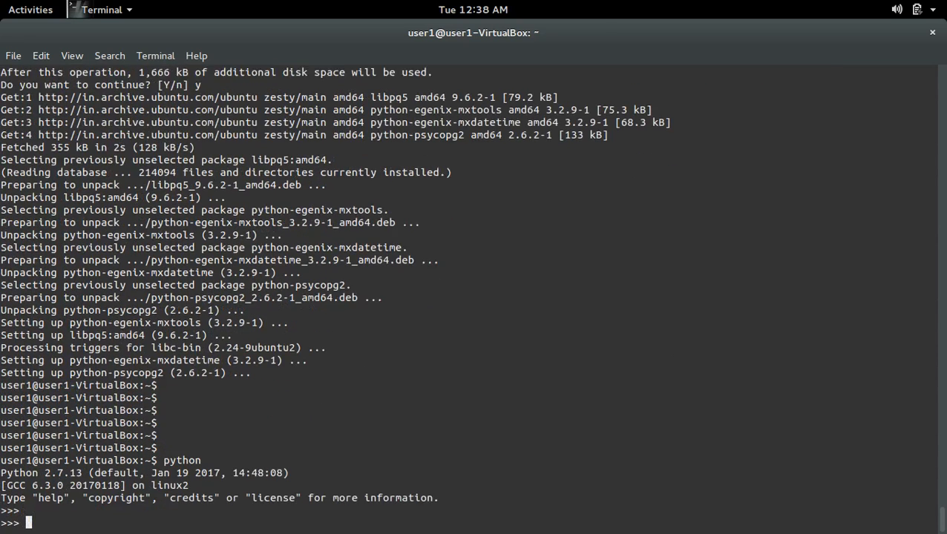
Step: Import psycopg2 successfully in Python, quit(), and recall the apt-get install command line
{"action": "type", "text": "import psycopg2"}
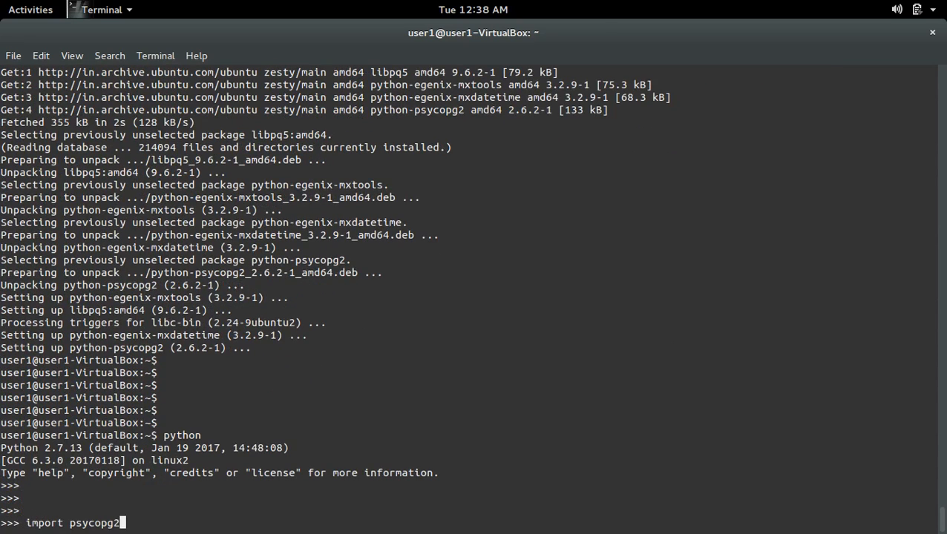
{"action": "key", "text": "Return"}
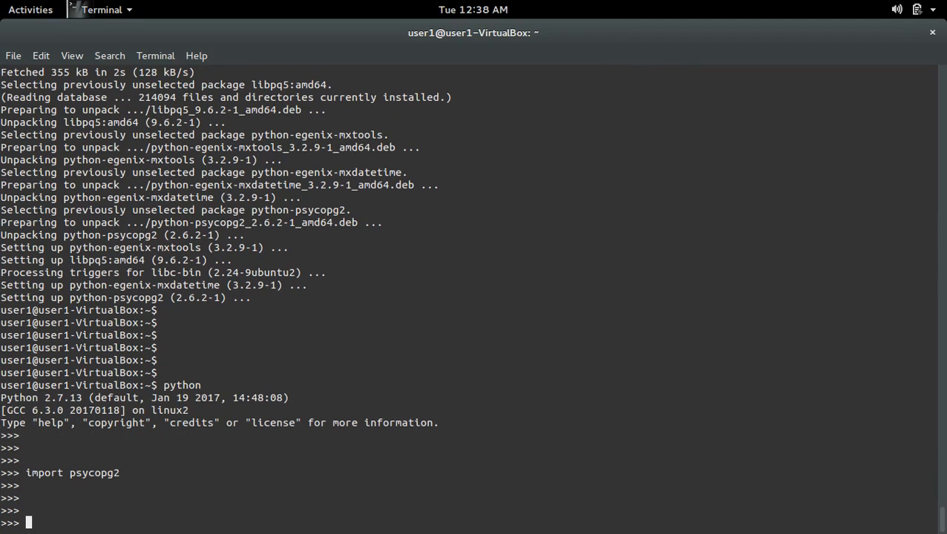
{"action": "type", "text": "quit()"}
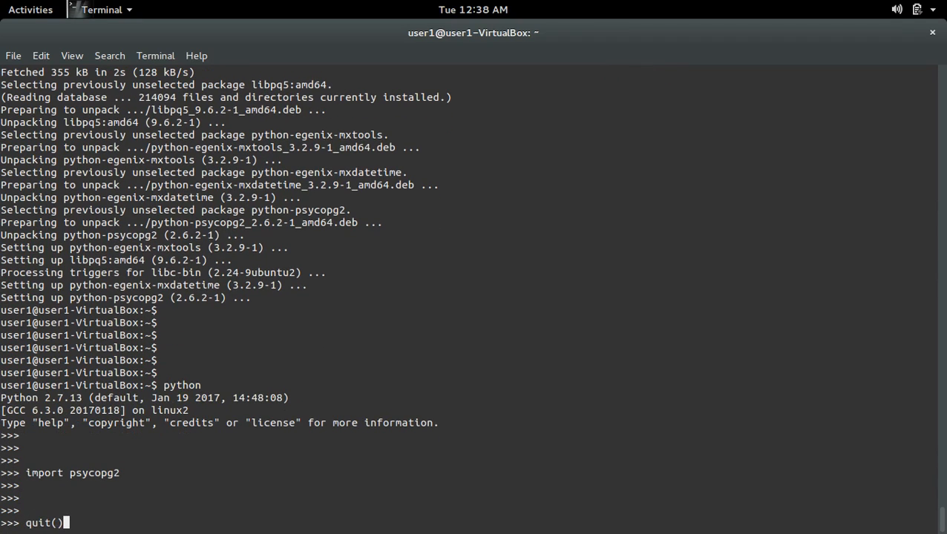
{"action": "type", "text": "sudo apt-get install python-psycopg2"}
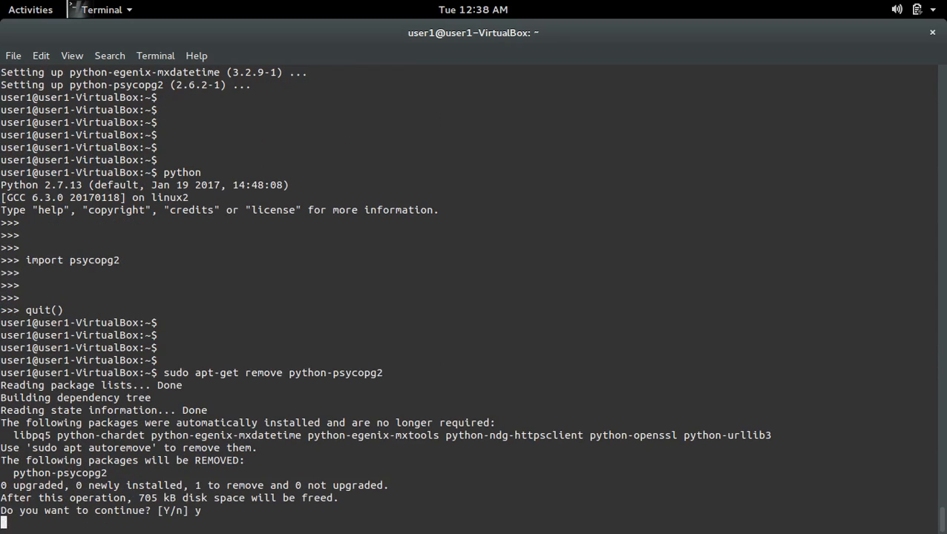
Step: Confirm removing python-psycopg2, retry import psycopg2 in Python to get ImportError, then exit
{"action": "key", "text": "Return"}
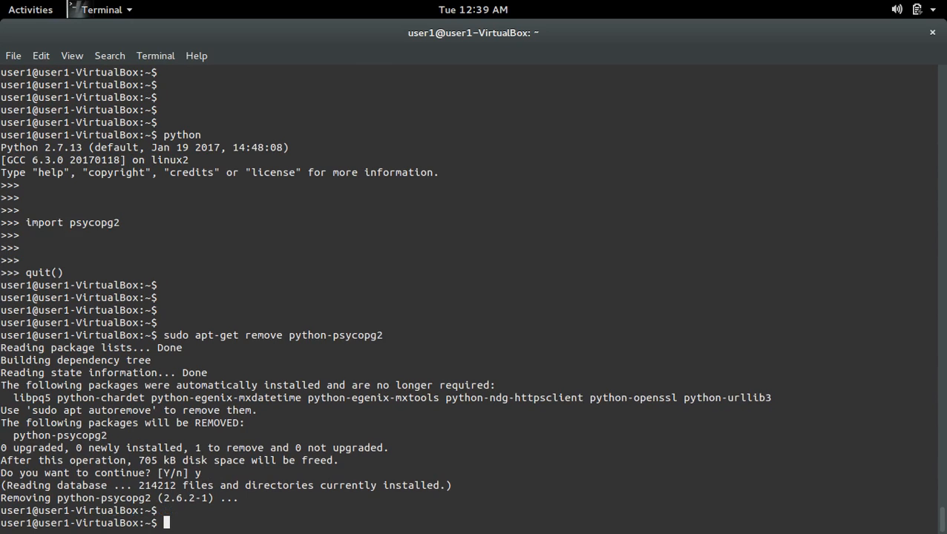
{"action": "type", "text": "python"}
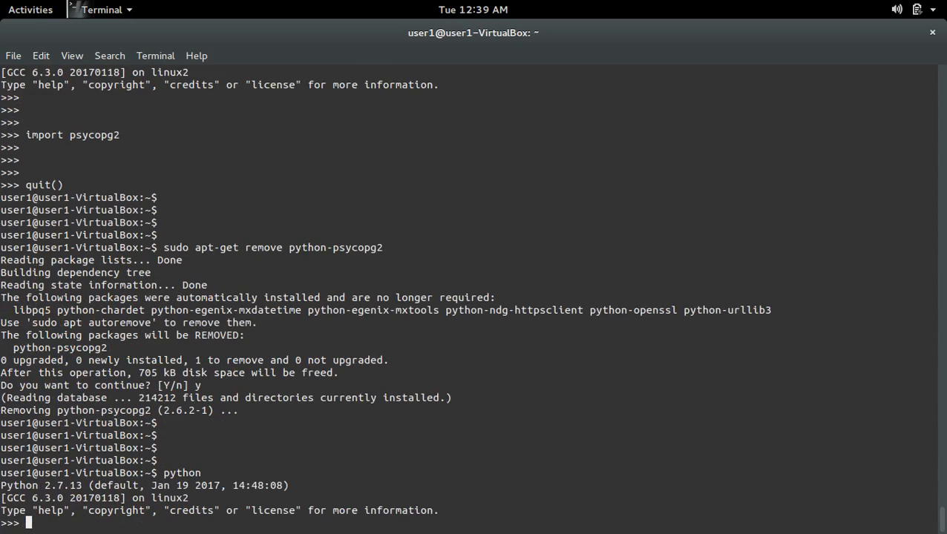
{"action": "type", "text": "import psycopg2"}
{"action": "type", "text": "q"}
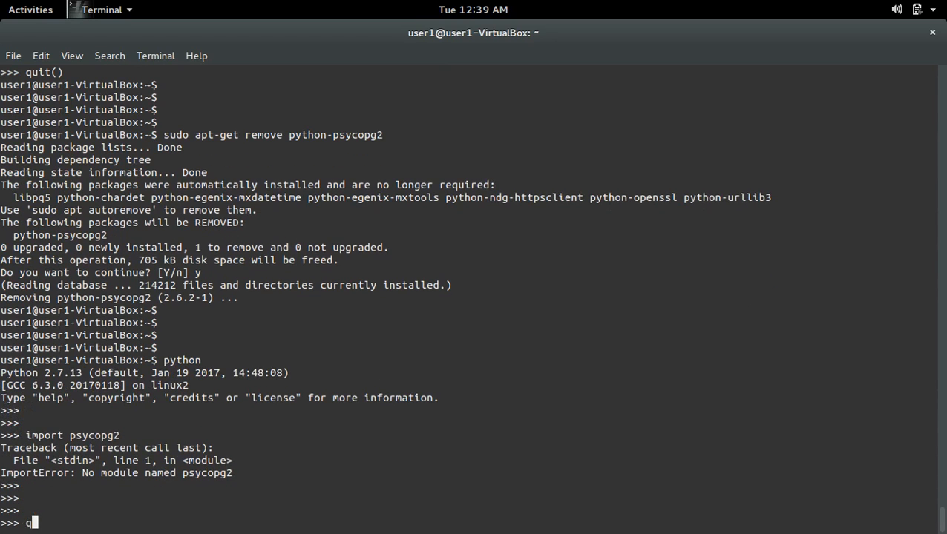
{"action": "key", "text": "Return"}
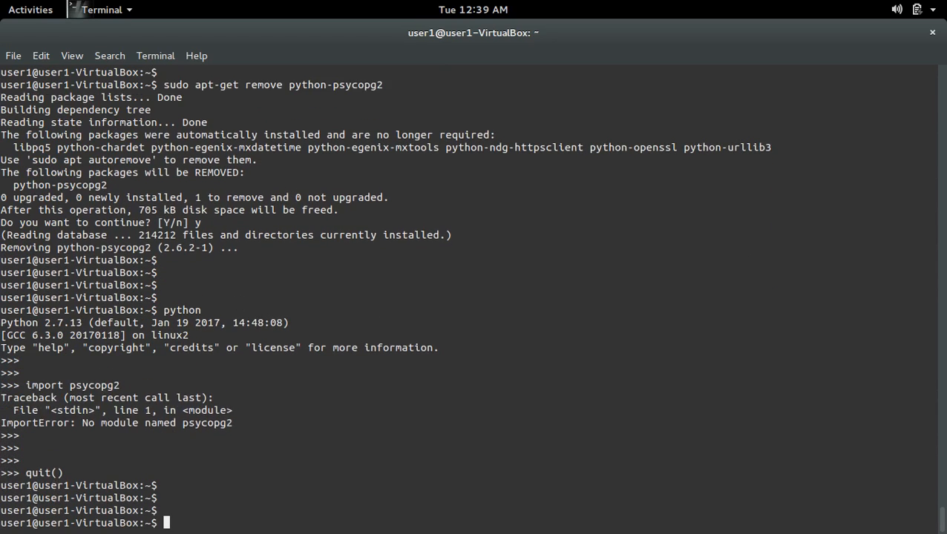
Step: Run sudo pip install psycopg2 until 'Successfully installed psycopg2-2.7.1', then start python
{"action": "type", "text": "sudo pip install psycopg2"}
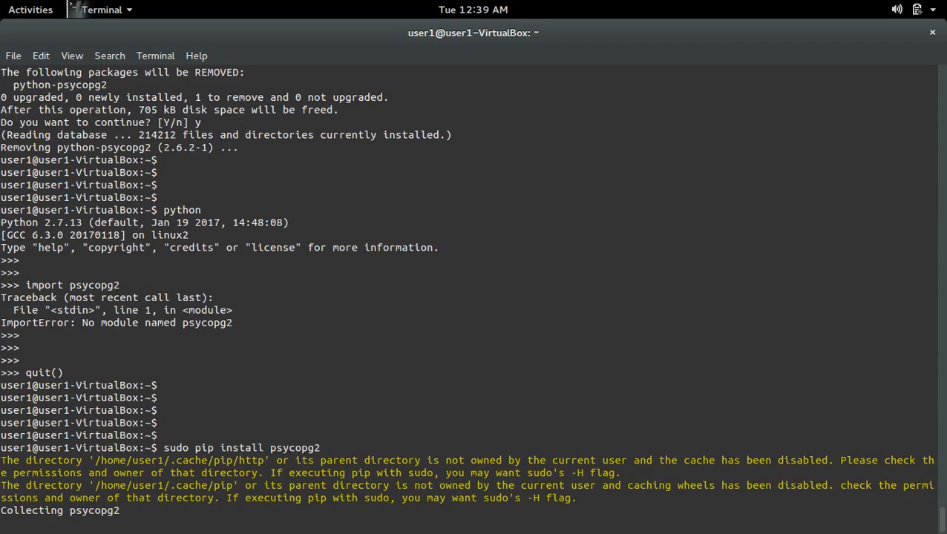
{"action": "scroll", "scroll_direction": "down", "scroll_amount": 3}
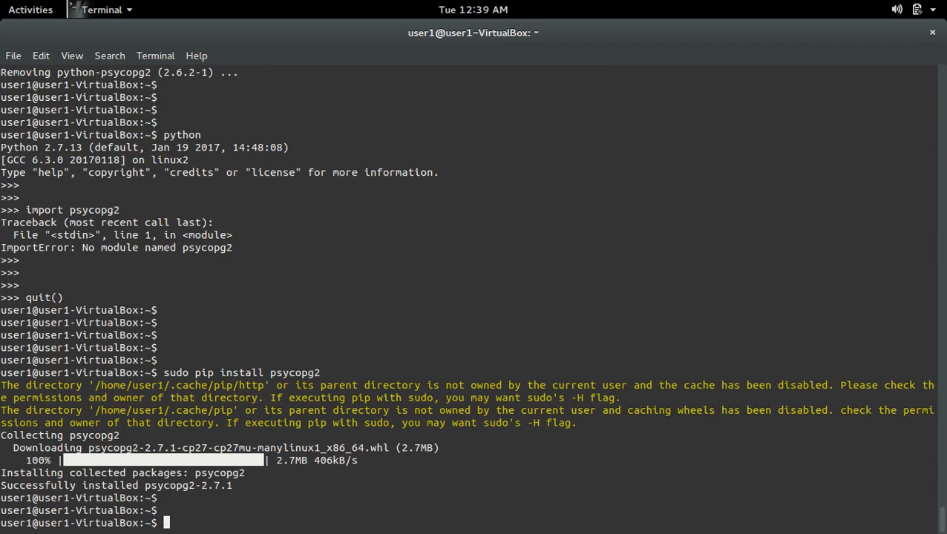
{"action": "type", "text": "python"}
{"action": "type", "text": "impo"}
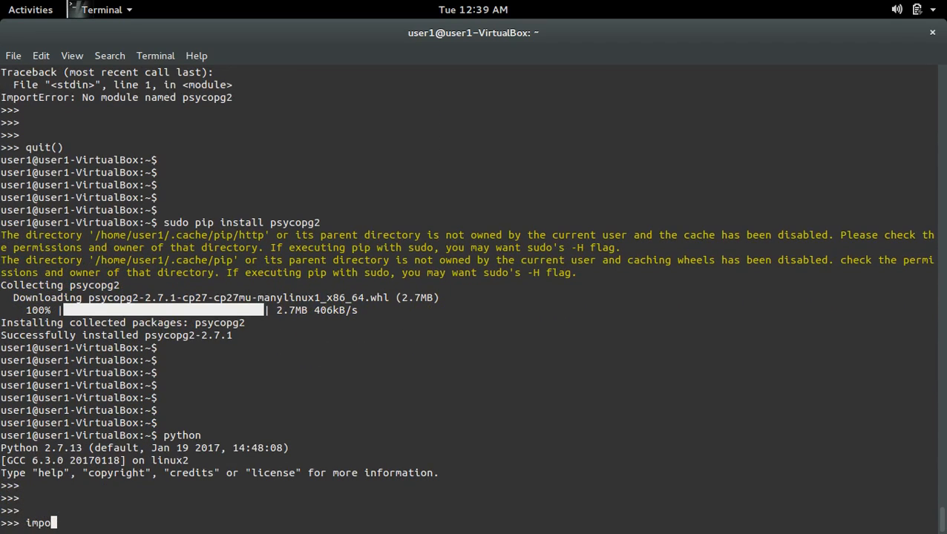
Step: Import psycopg2 with no ImportError in the new Python session, then quit() to the shell
{"action": "type", "text": "rt psycopg2"}
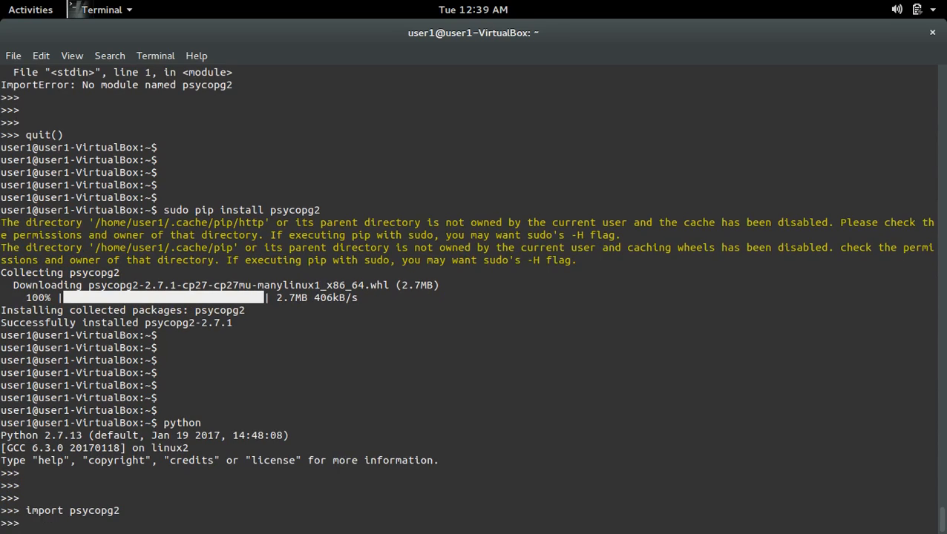
{"action": "type", "text": "quit("}
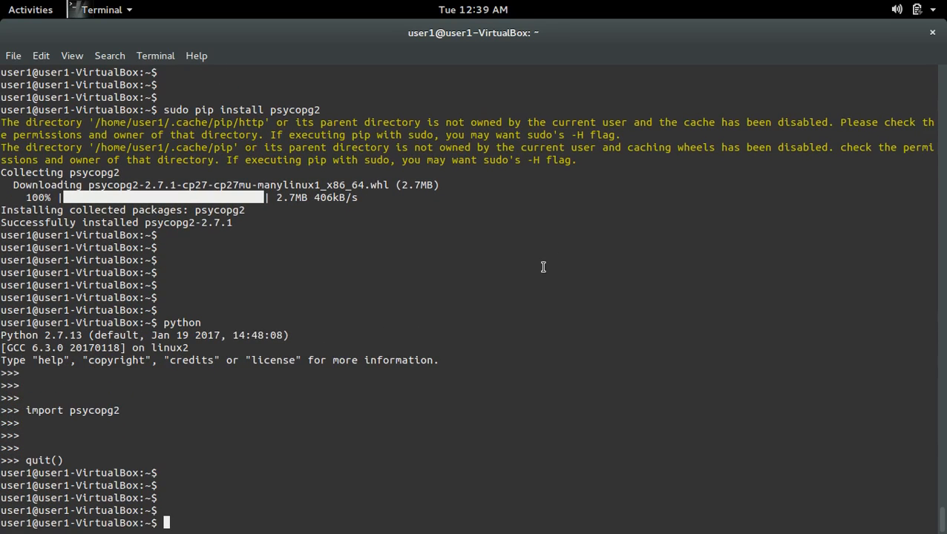
{"action": "scroll", "scroll_direction": "down", "scroll_amount": 3}
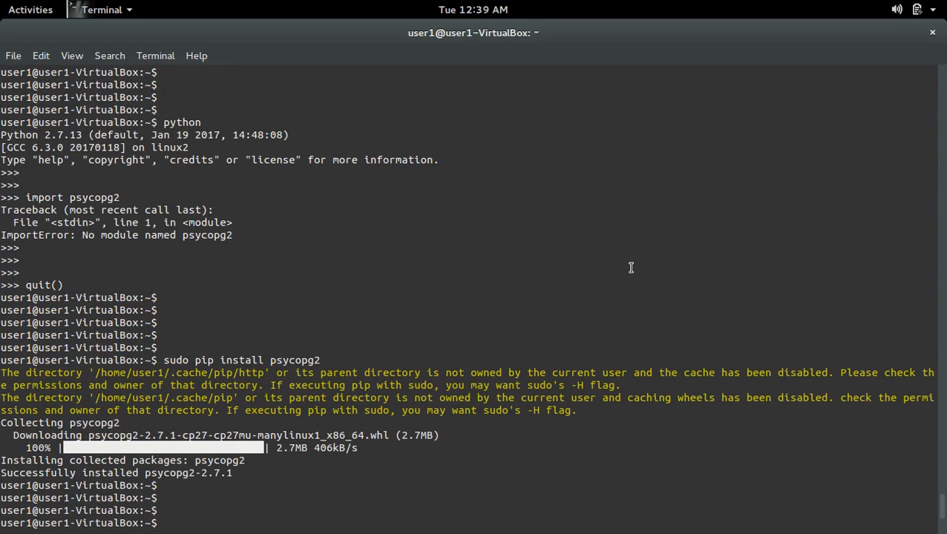
{"action": "scroll", "scroll_direction": "down", "scroll_amount": 3}
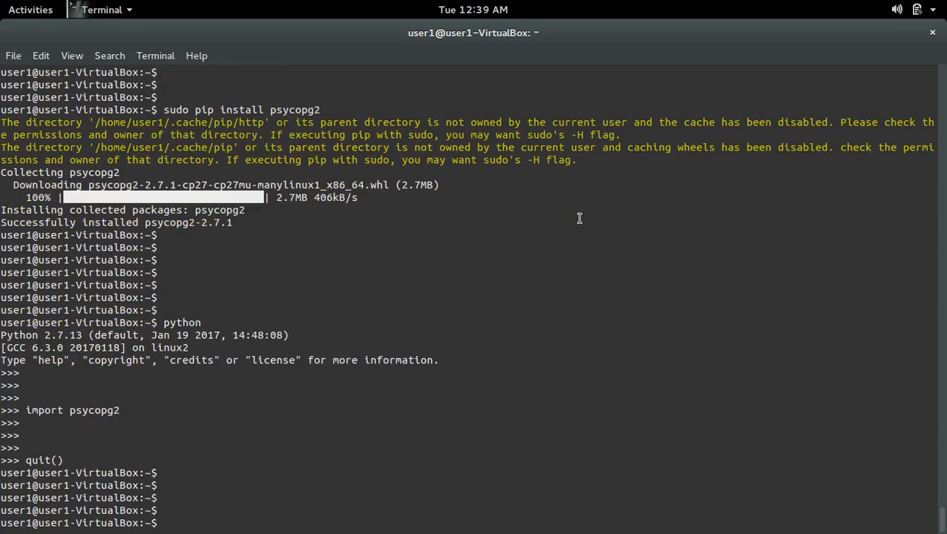